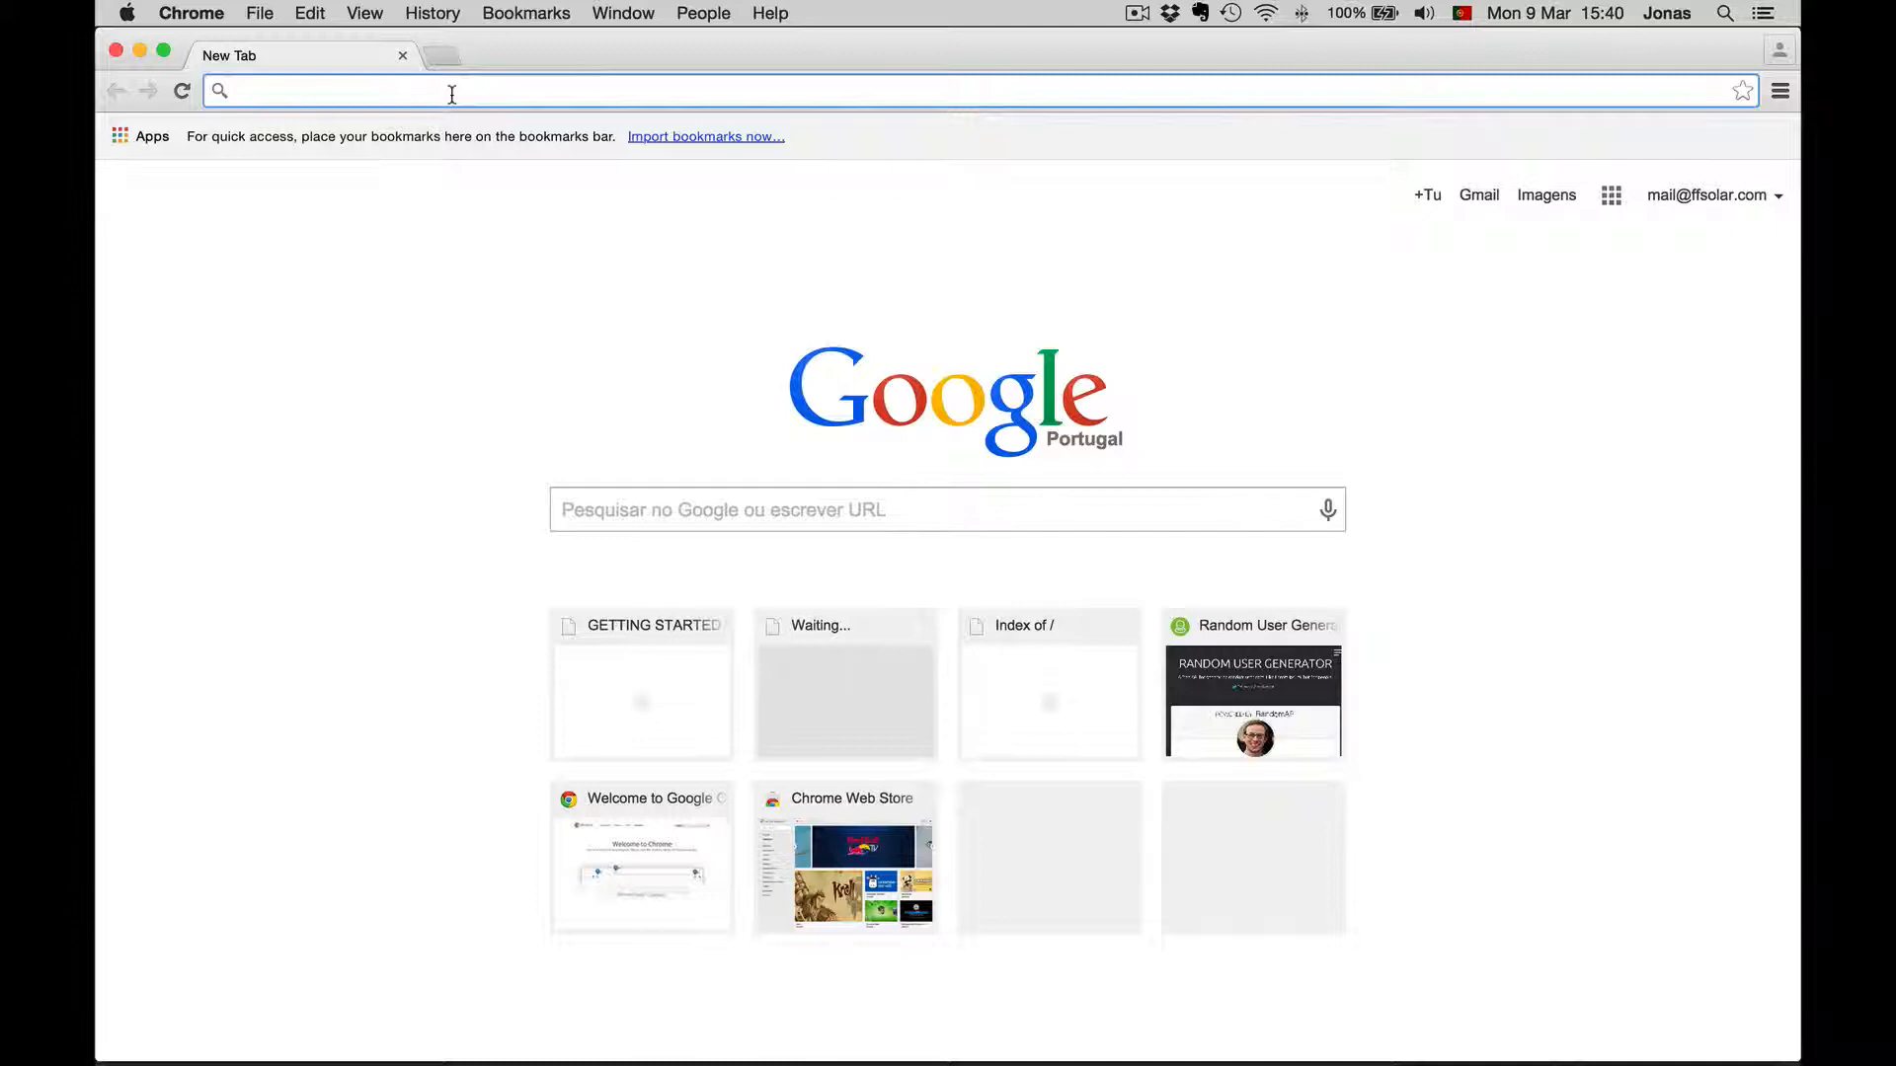
Search 'brackets' in the address bar and go to brackets.io.
type("brackets.io")
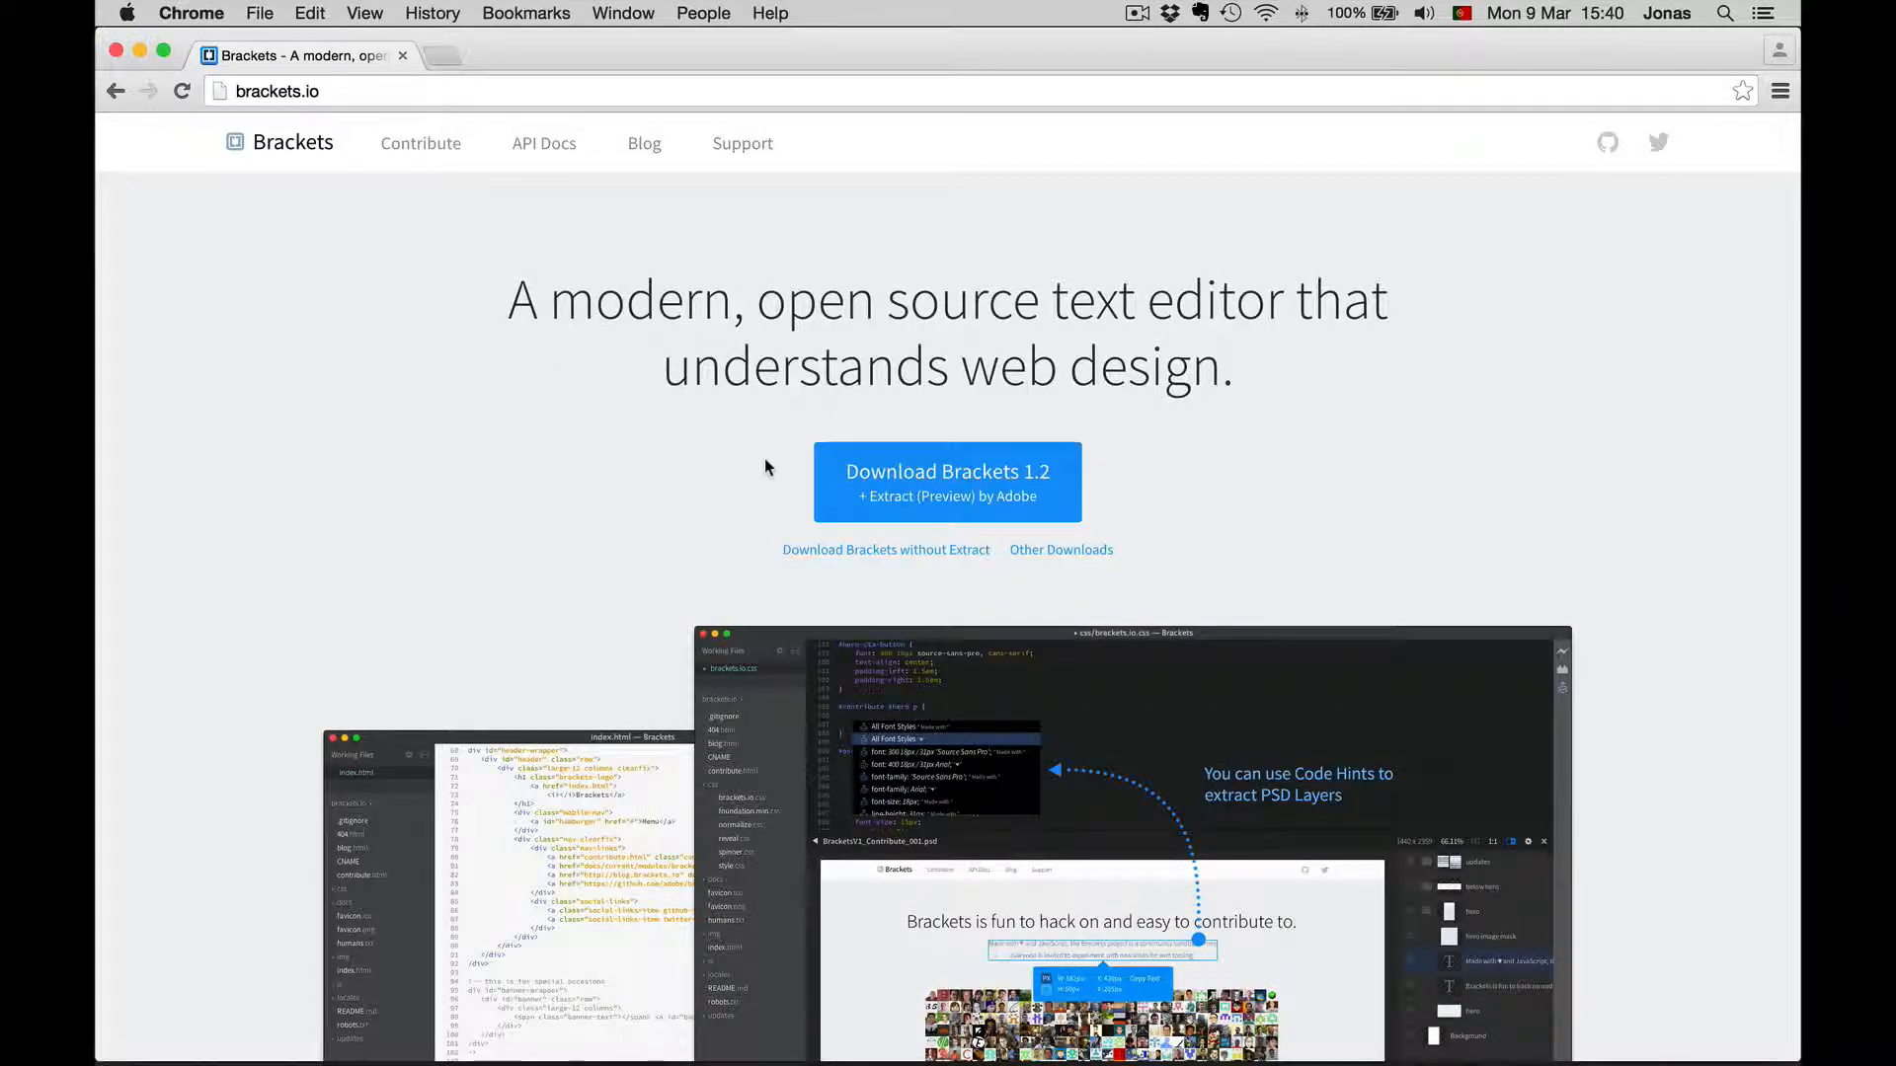
mouse_move(968, 481)
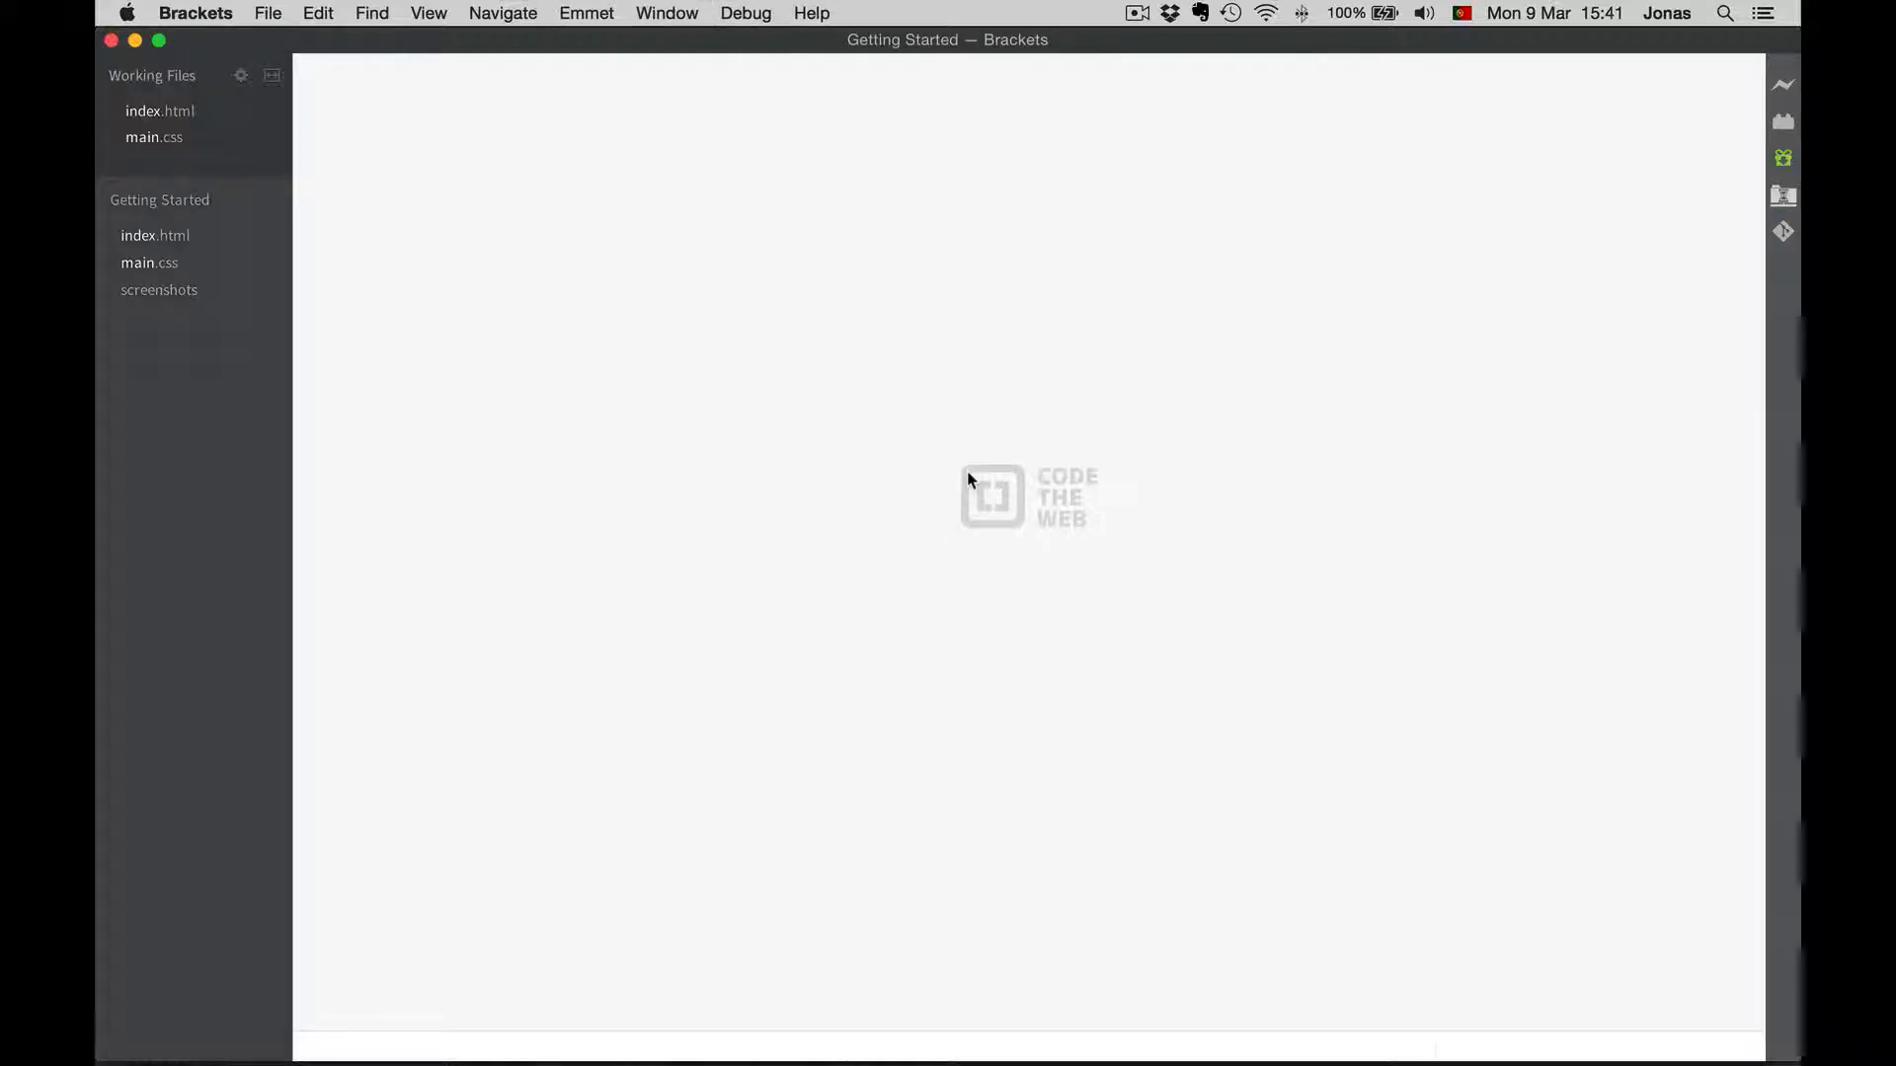
Show index.html from the Getting Started project in the editor.
left_click(158, 111)
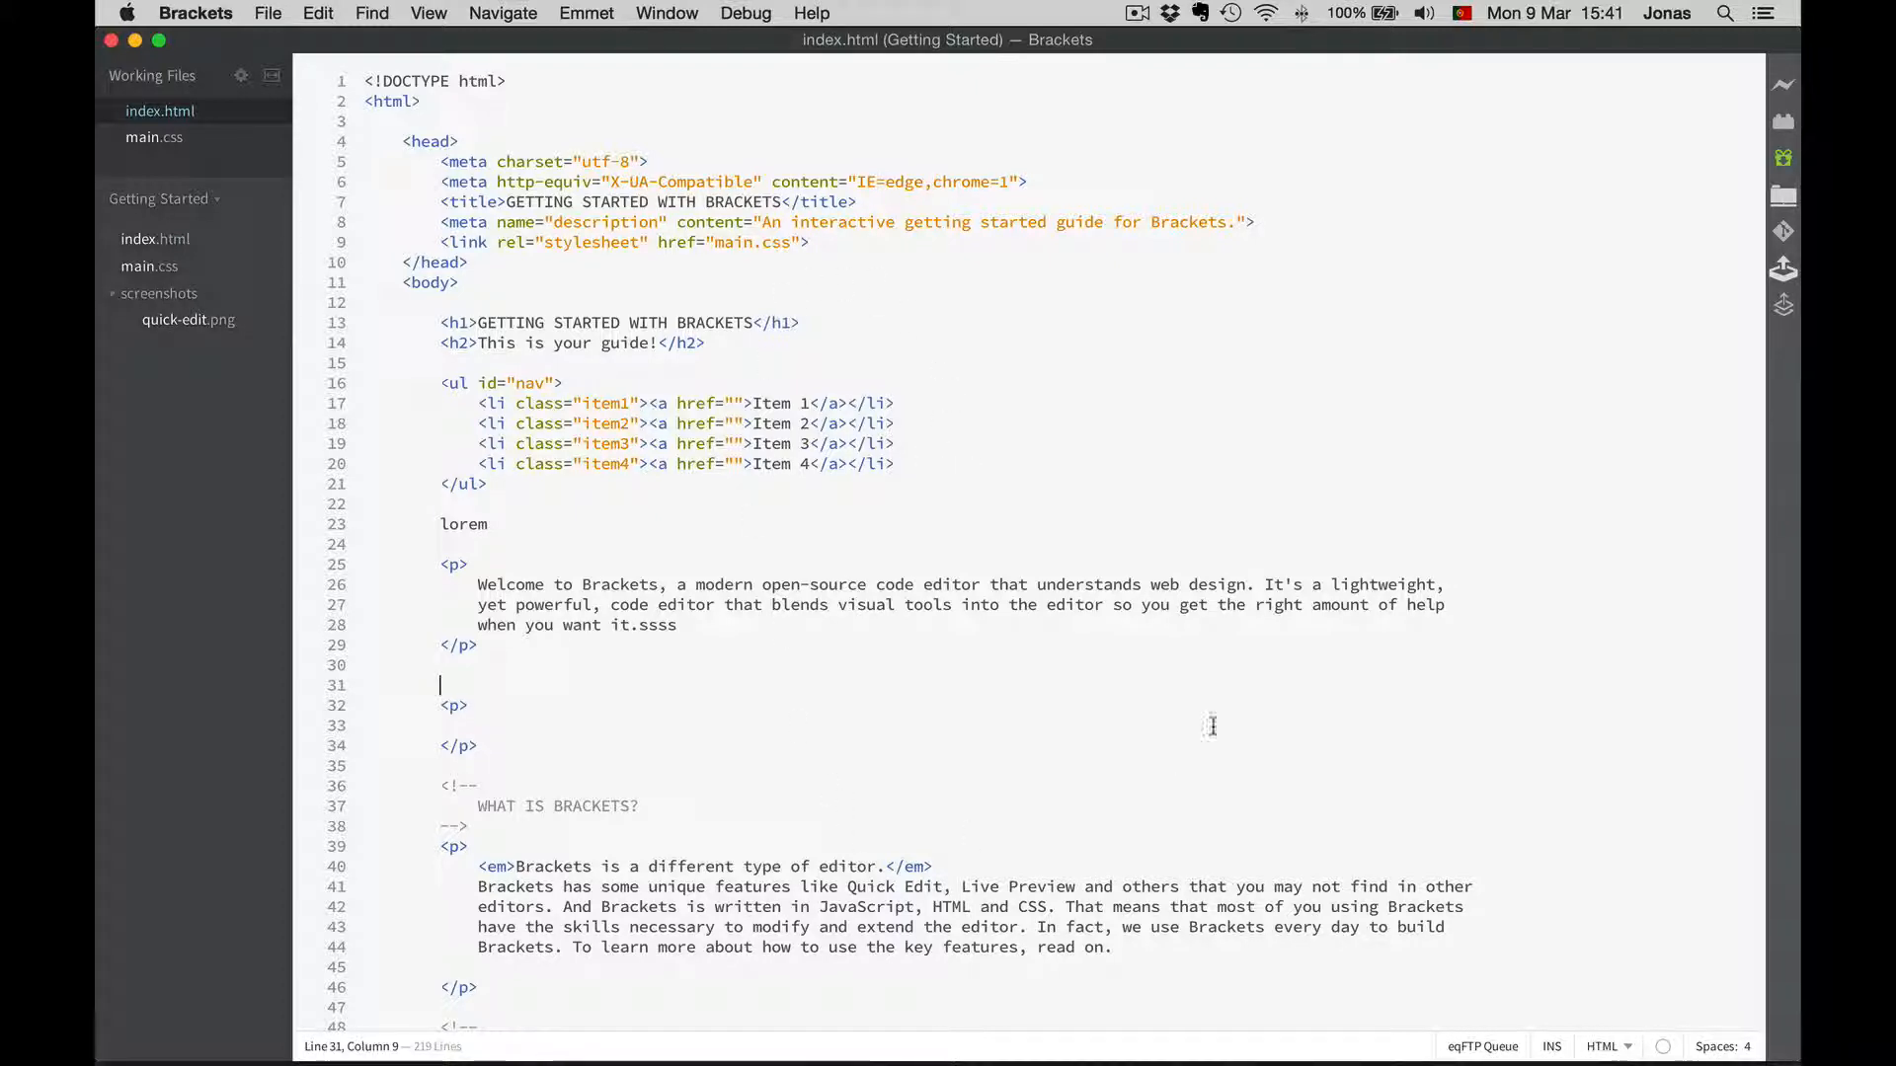
mouse_move(658, 642)
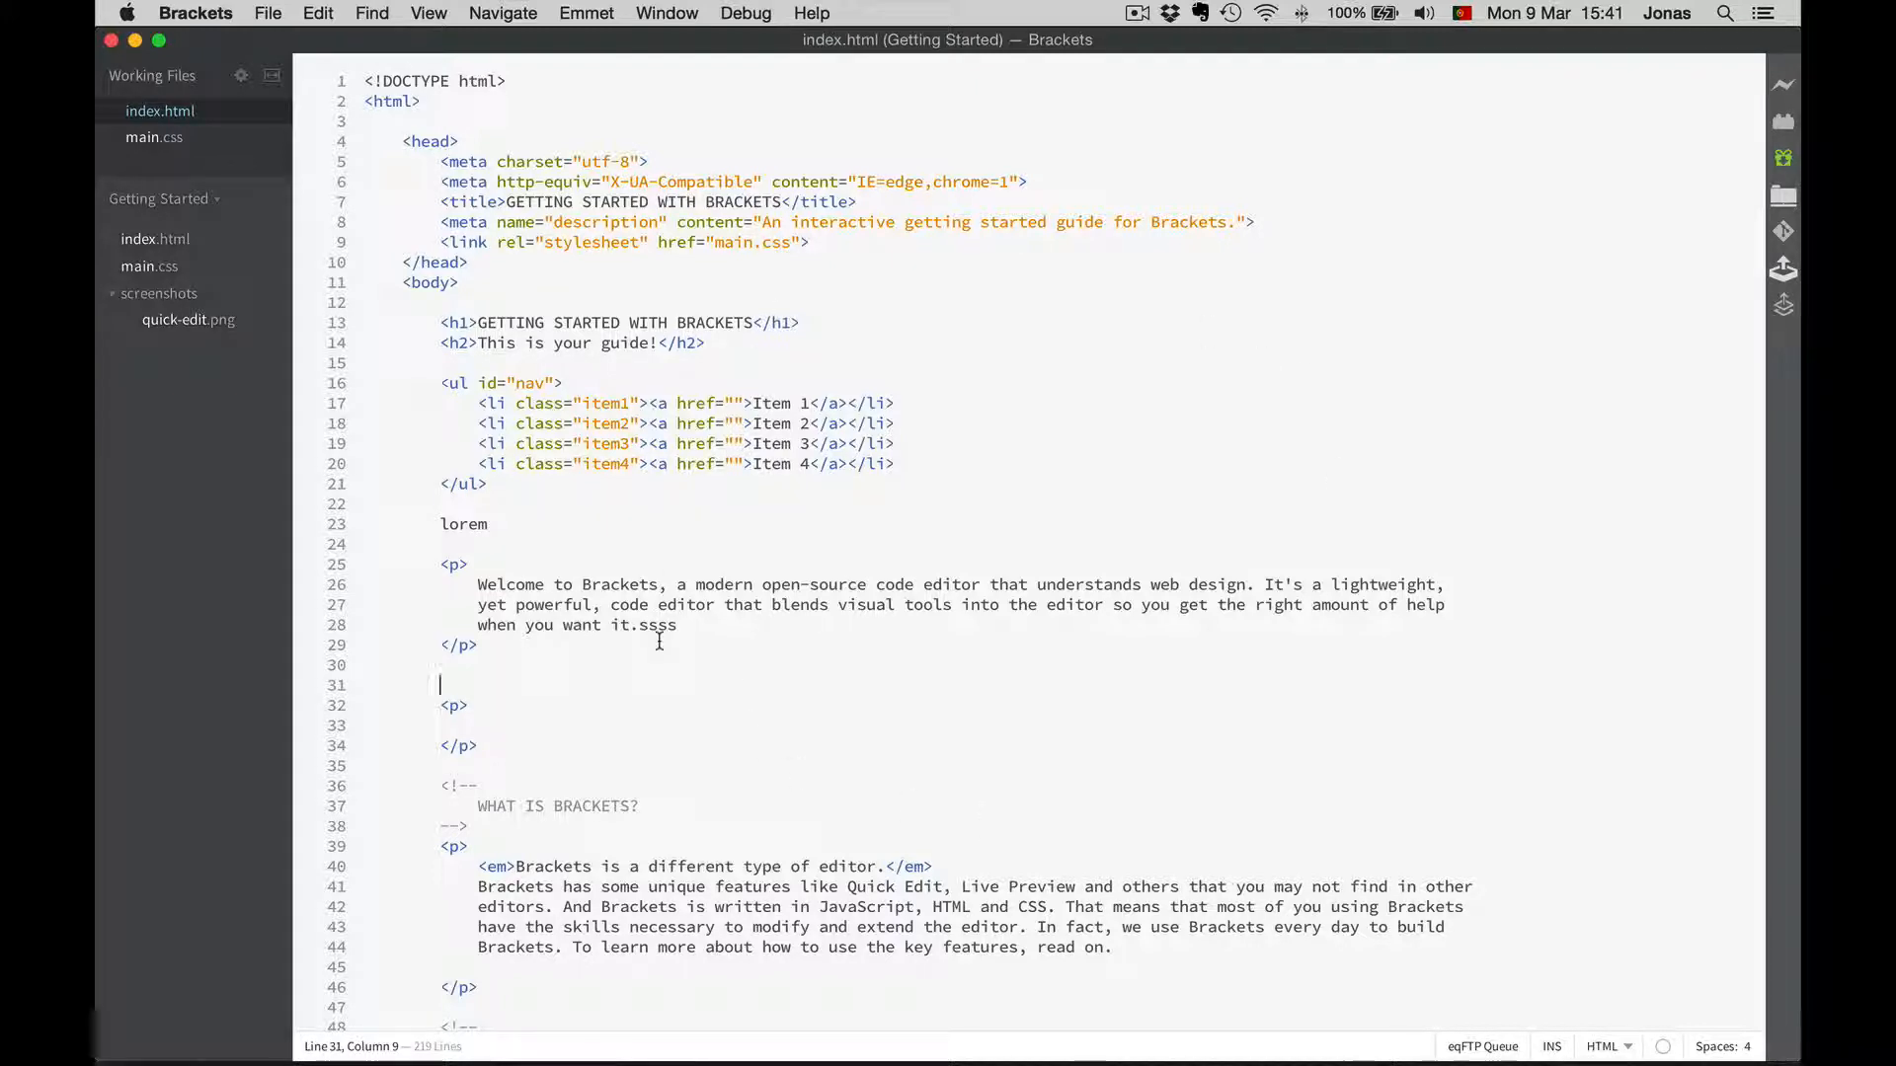
mouse_move(747, 701)
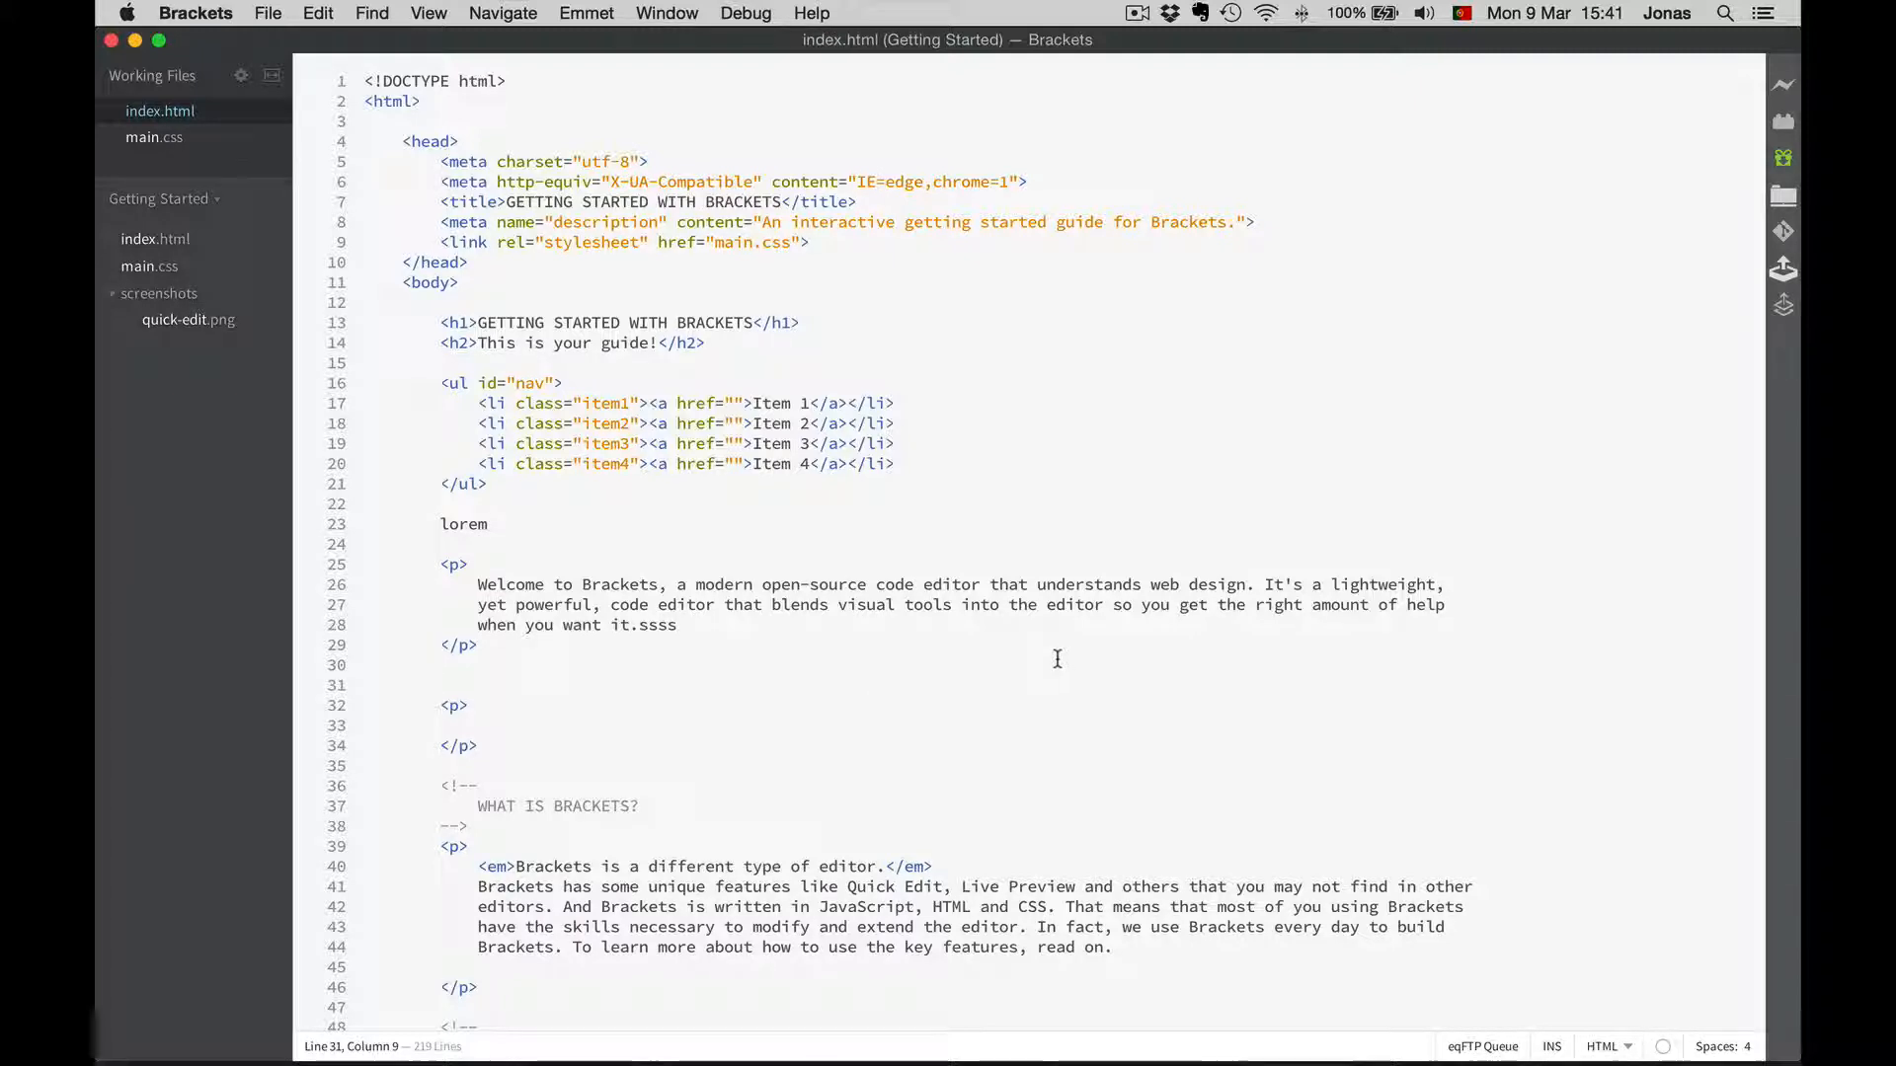
mouse_move(187, 239)
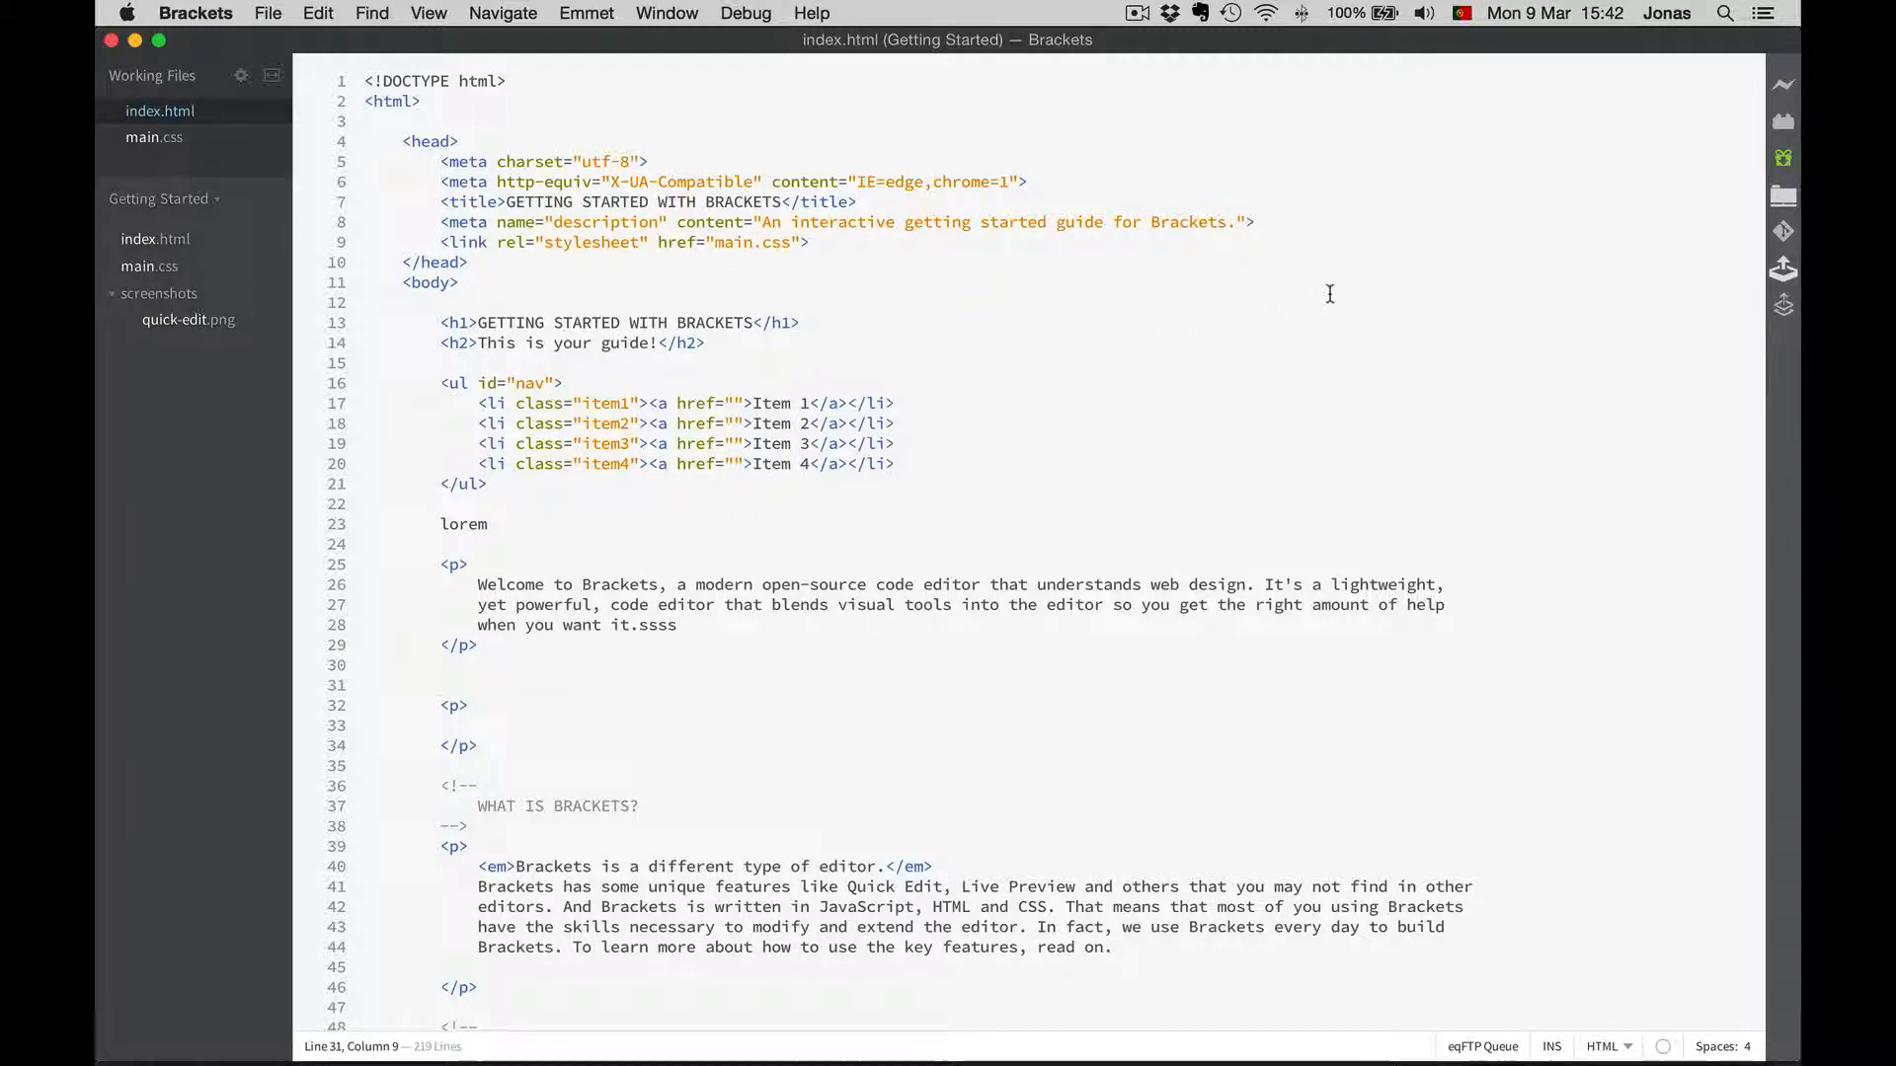
left_click(484, 685)
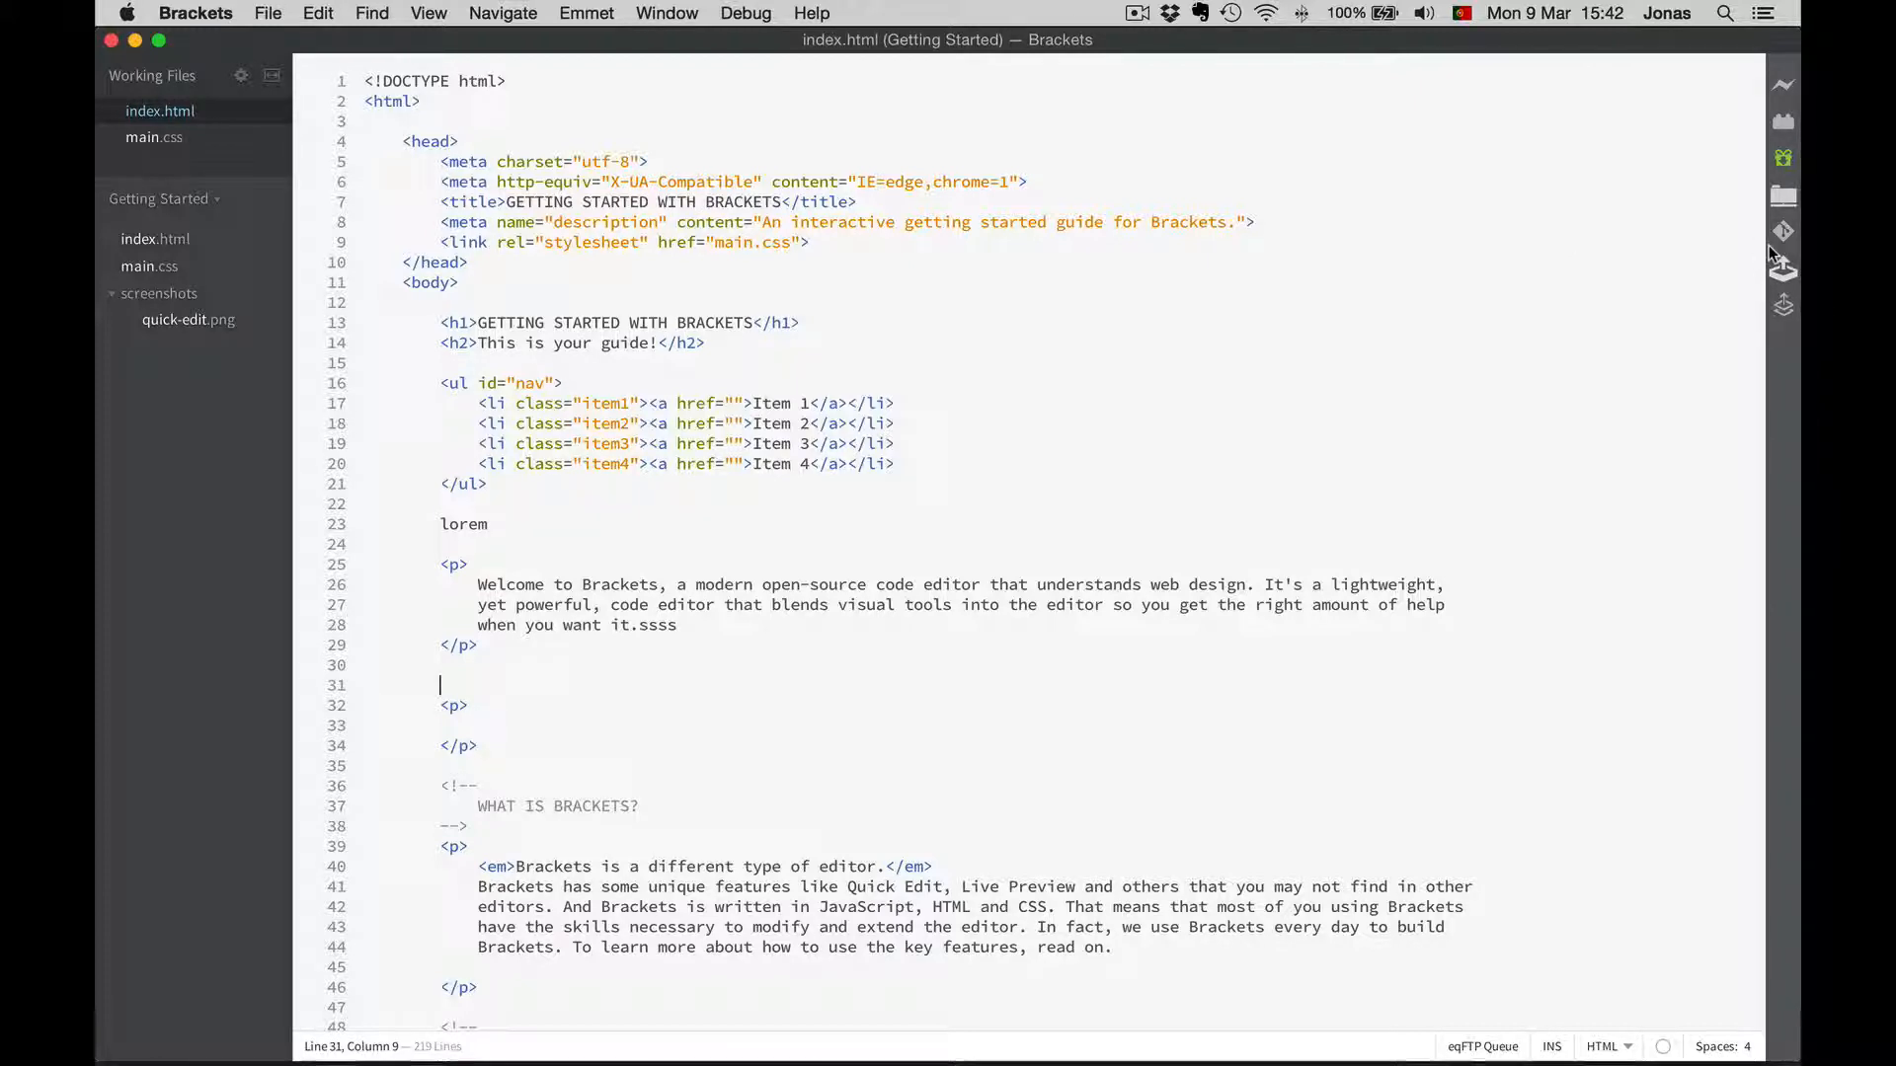
mouse_move(1781, 225)
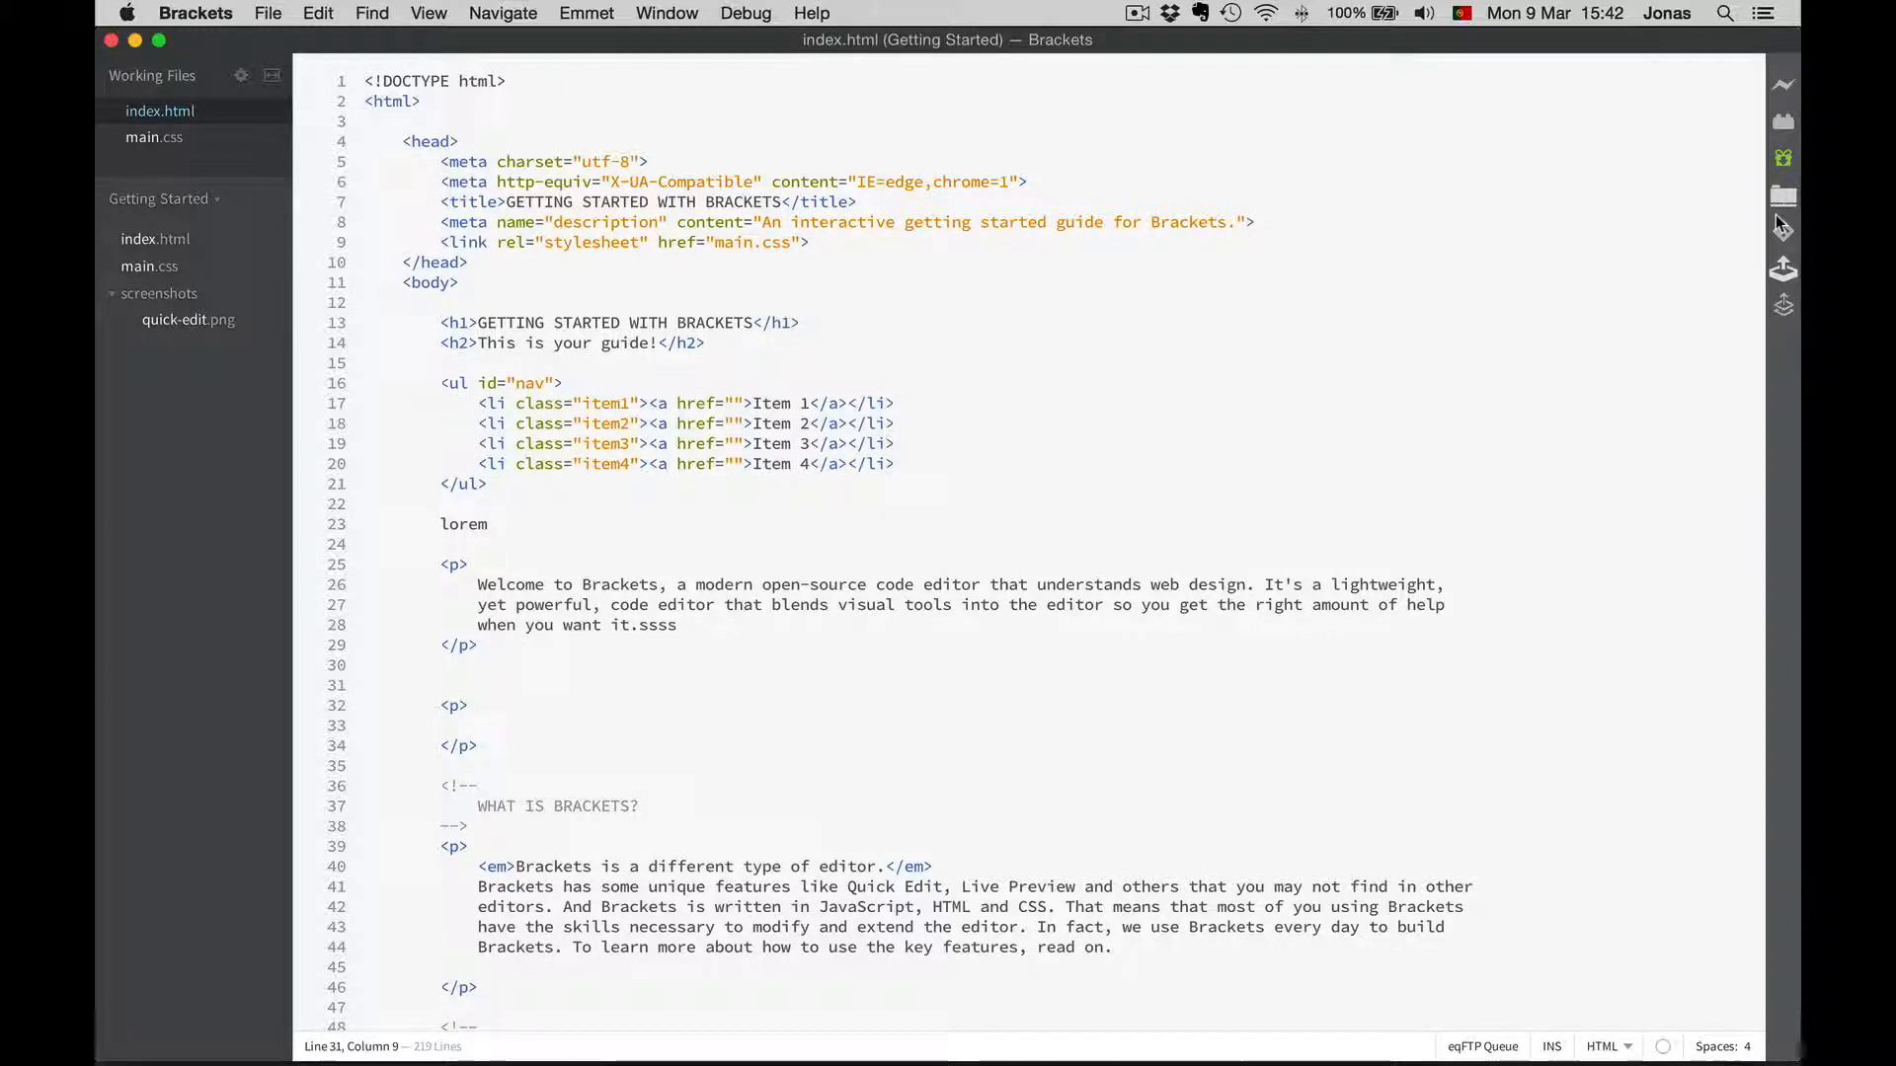
left_click(440, 685)
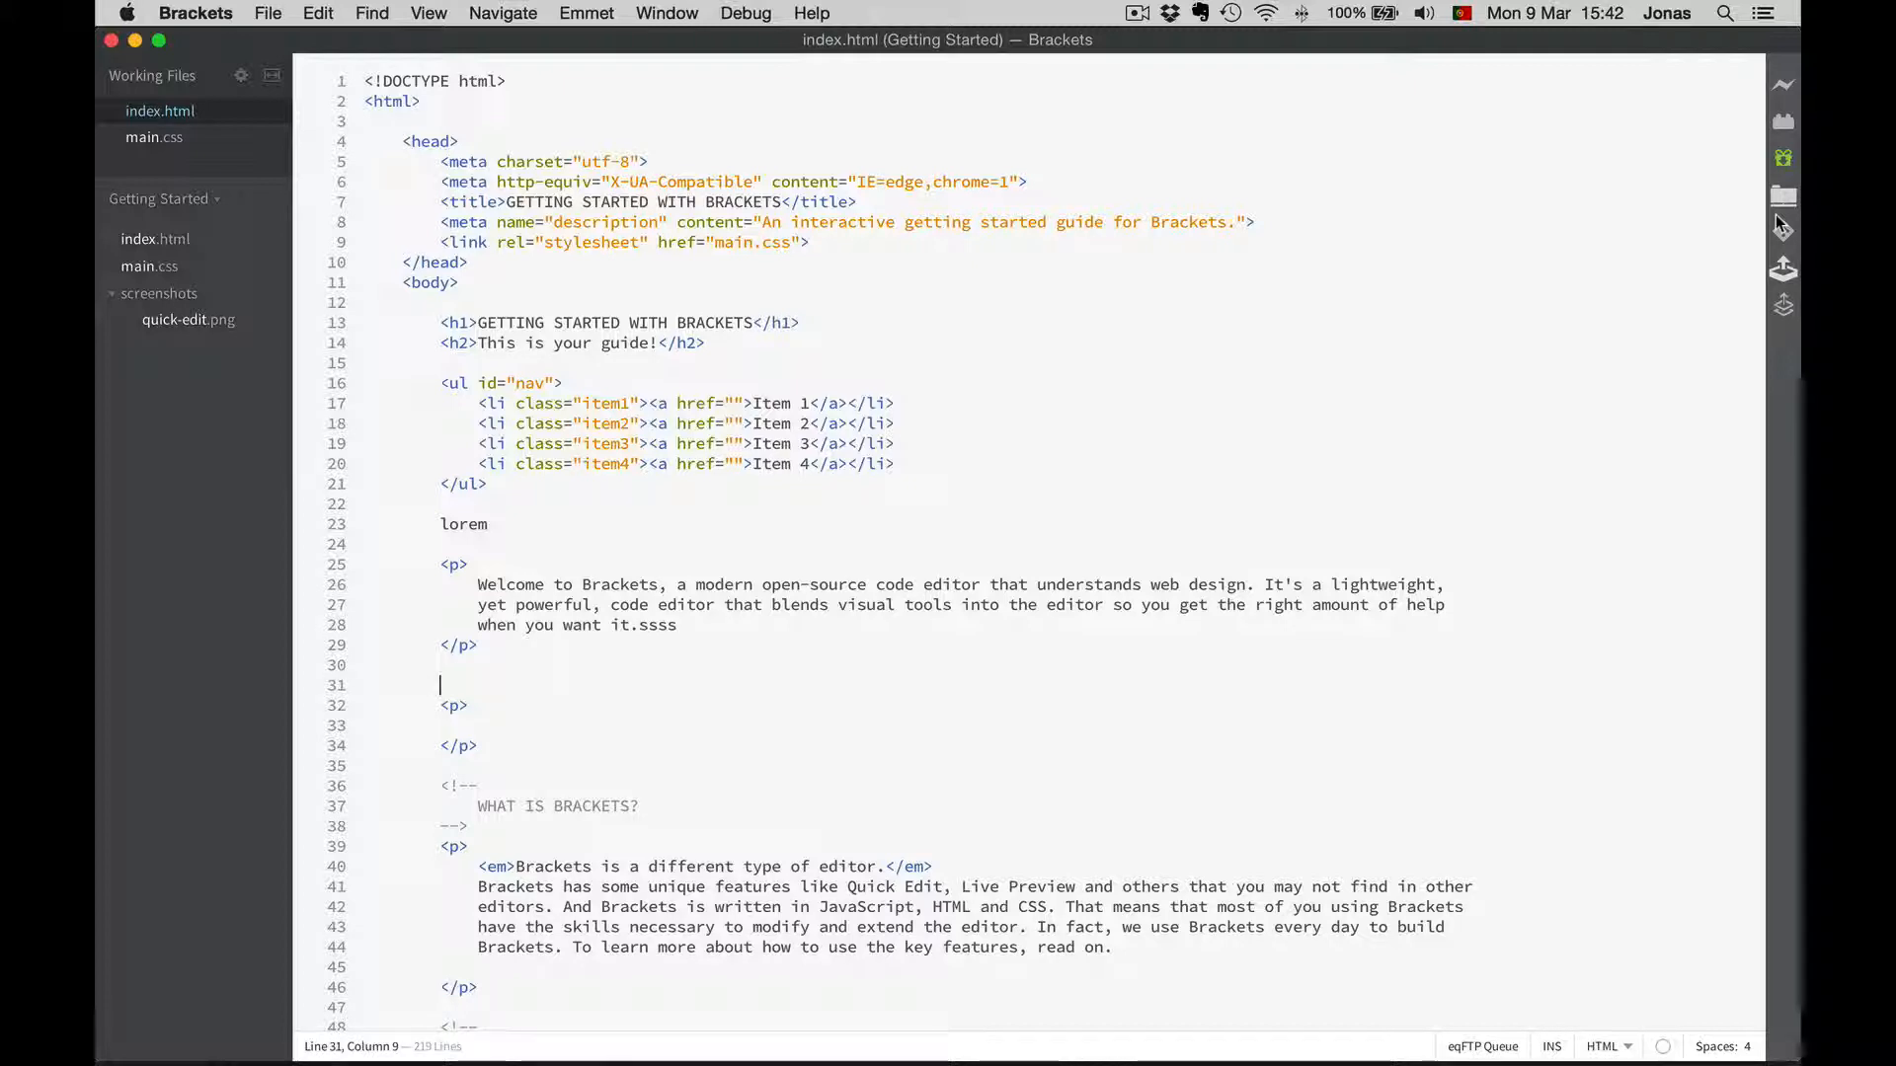